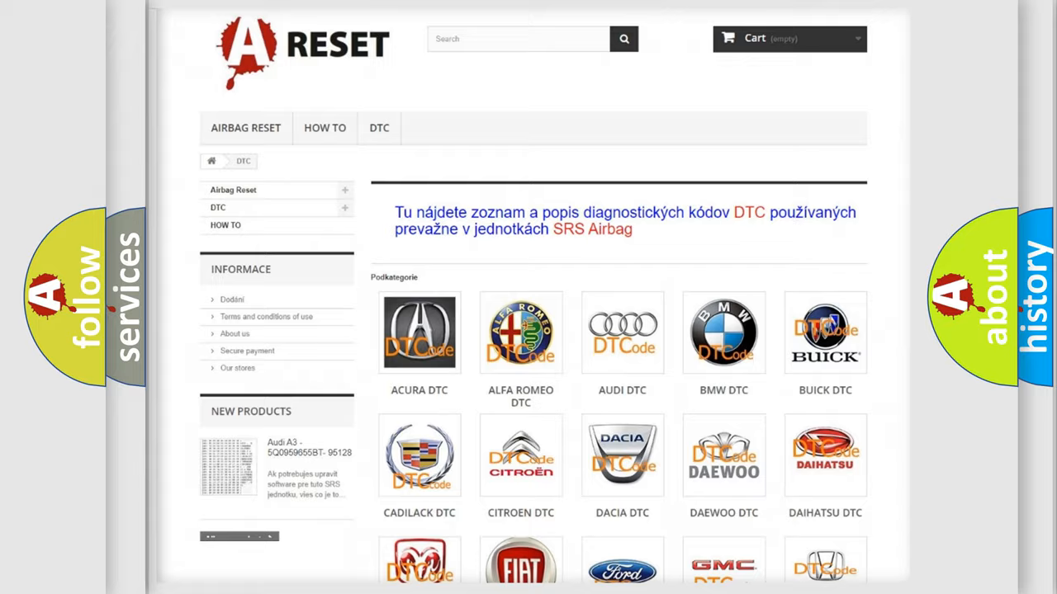
Open the Dodge DTC subcategory and browse its grid of airbag trouble codes.
scroll("down", 3)
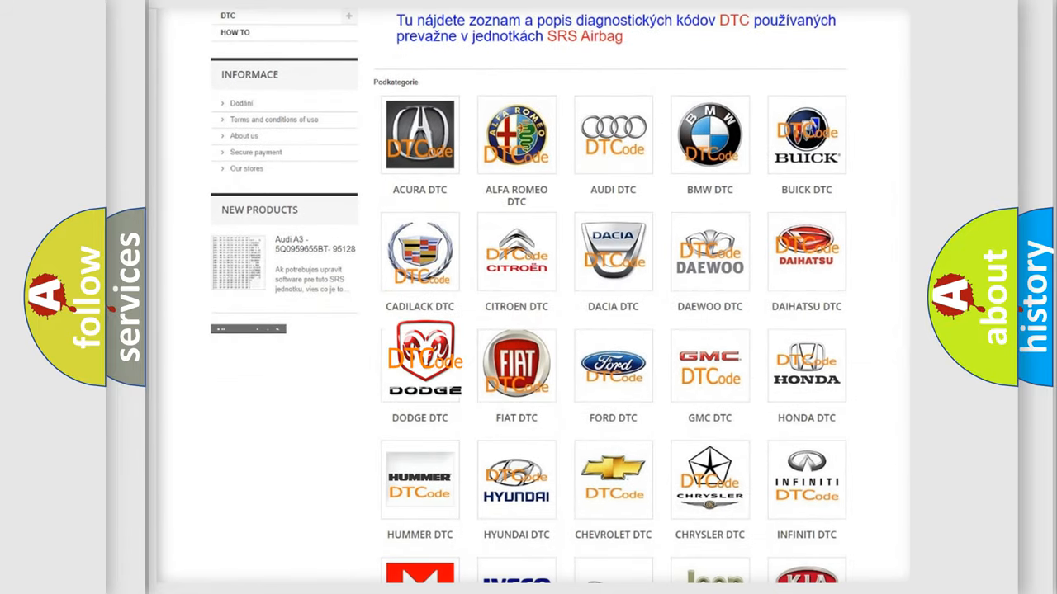
left_click(419, 367)
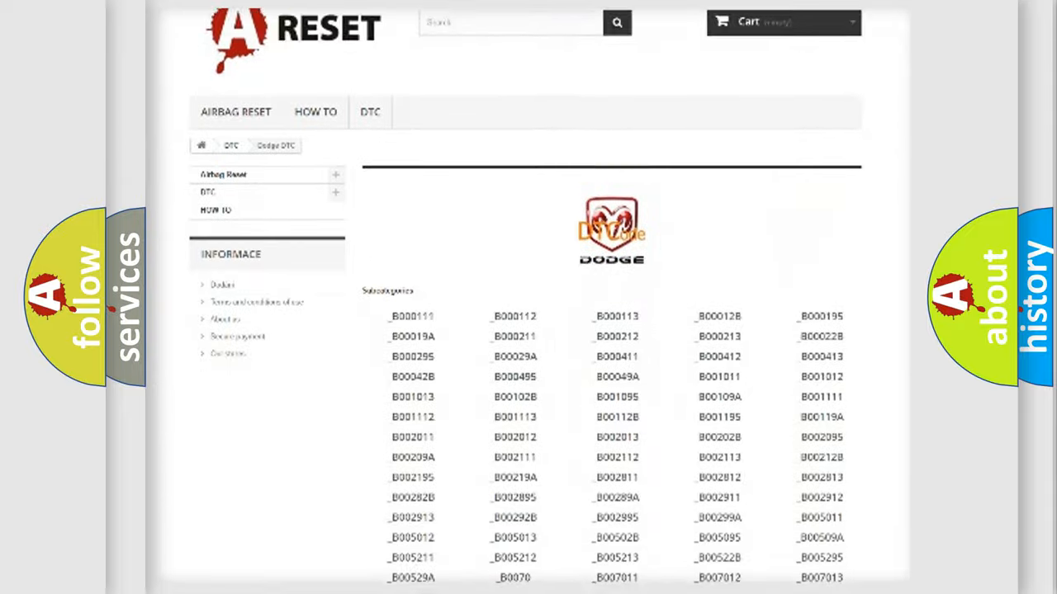
scroll("down", 3)
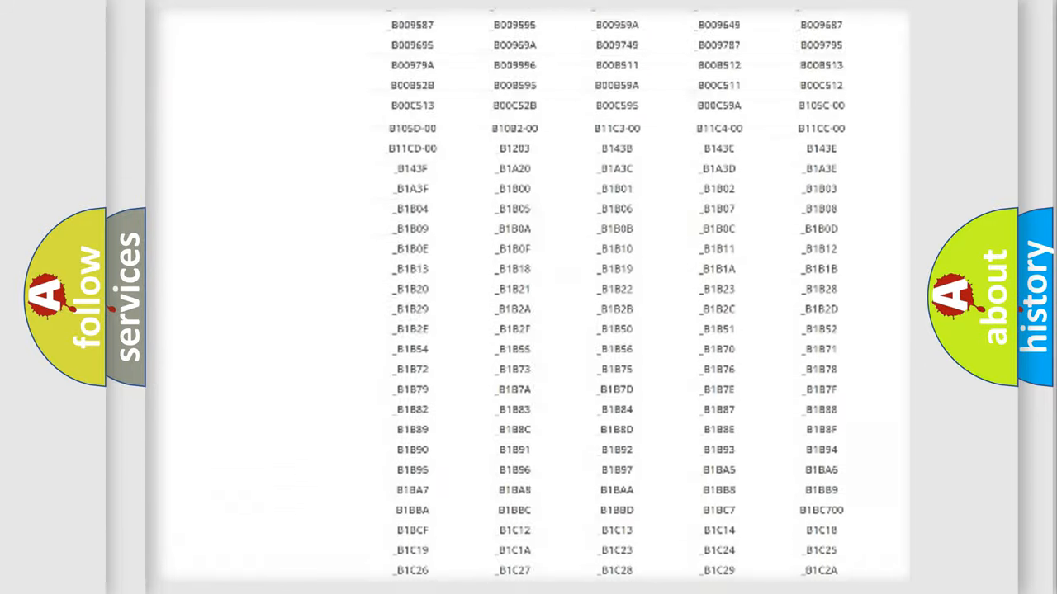